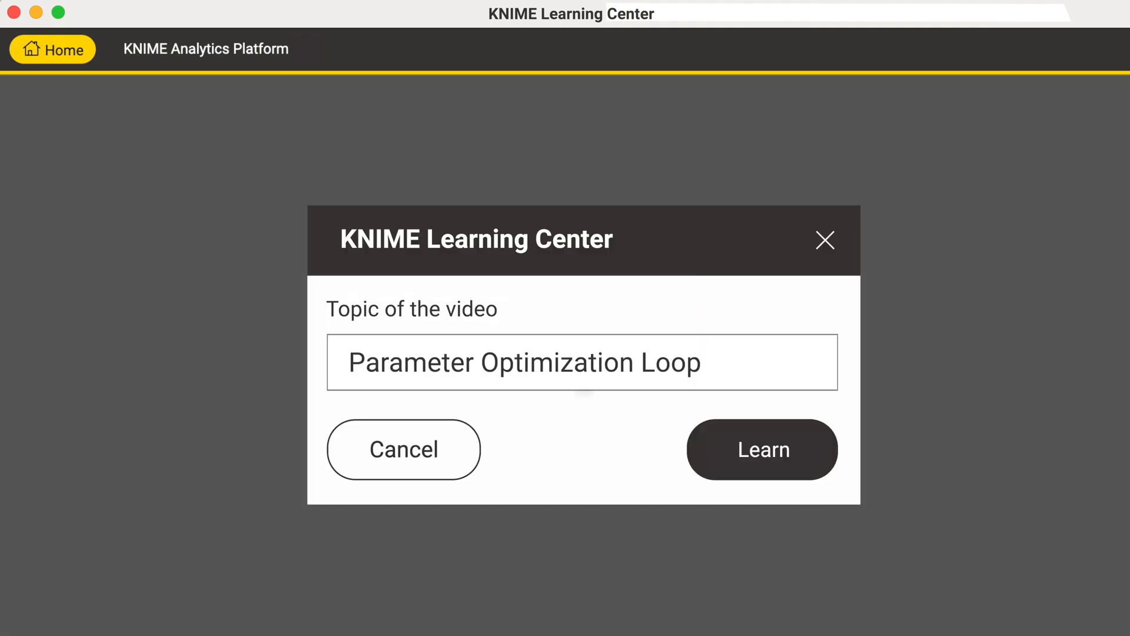
Step: Bring up the wine decision tree workflow: Table Reader, Partitioning, Learner, Predictor and Scorer
left_click(762, 449)
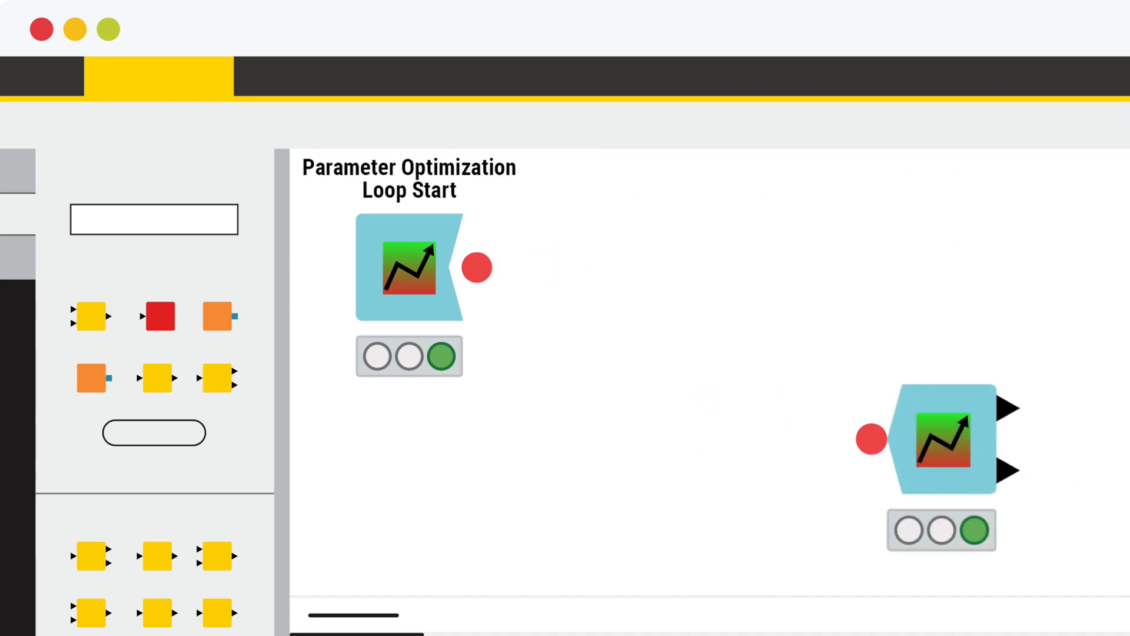
left_click_drag(477, 268, 871, 438)
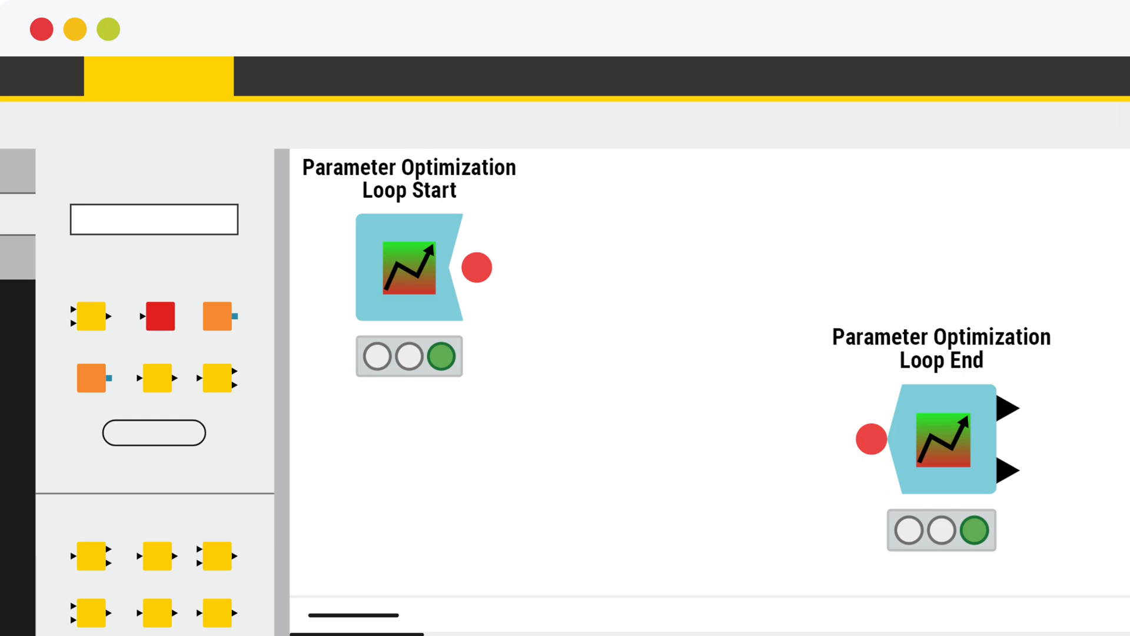
left_click(408, 267)
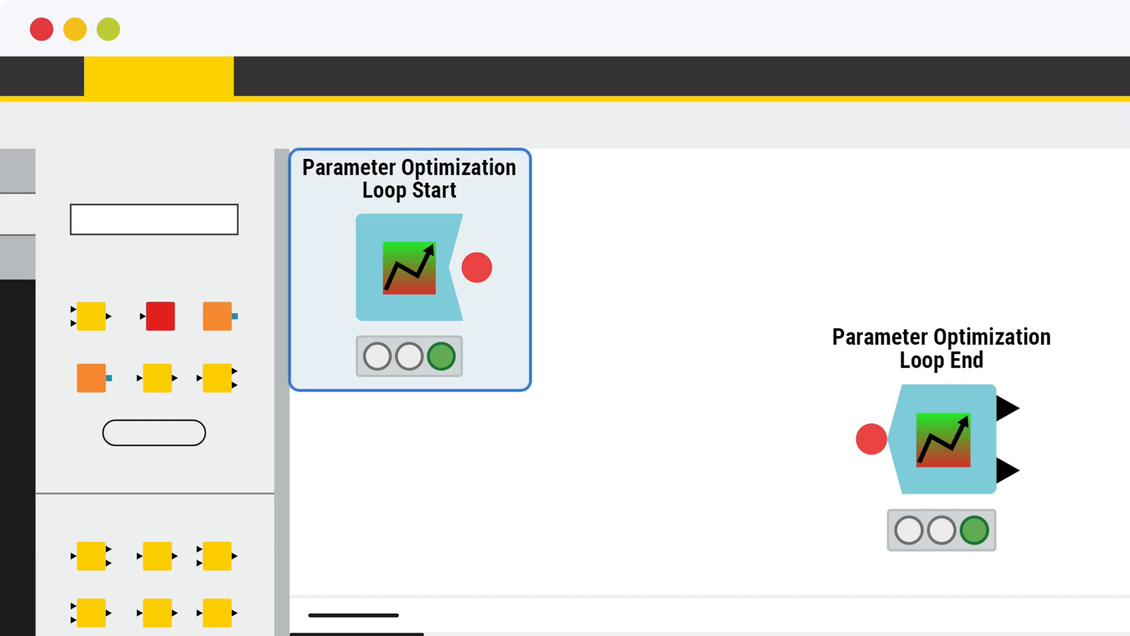
left_click(941, 439)
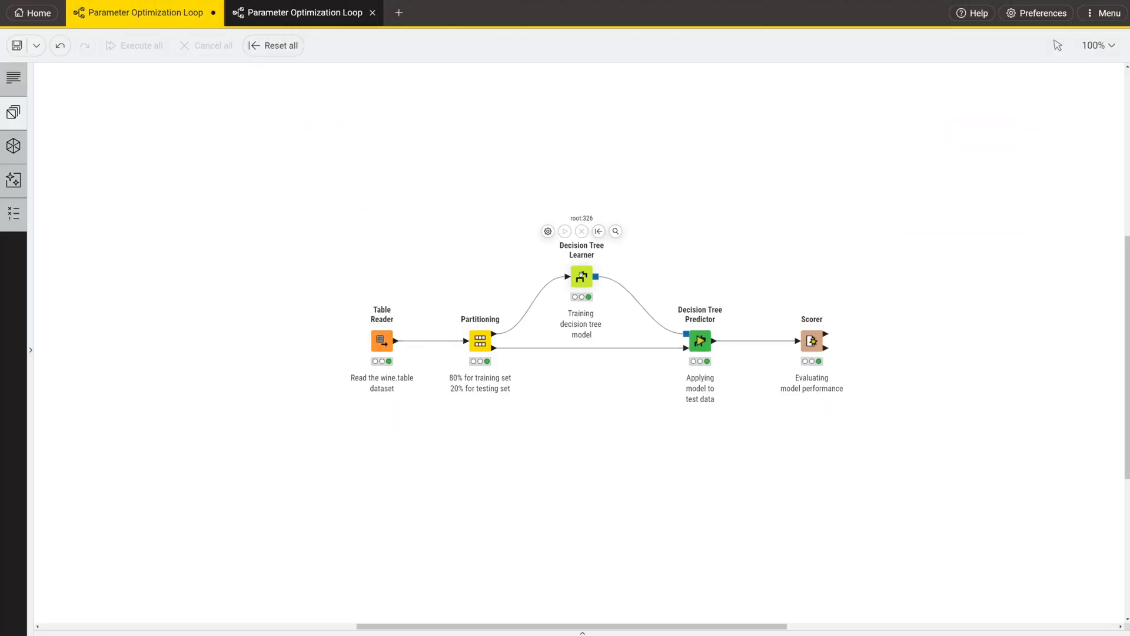
Step: Inspect the Decision Tree Learner node whose minimum records setting will be tuned
left_click(580, 278)
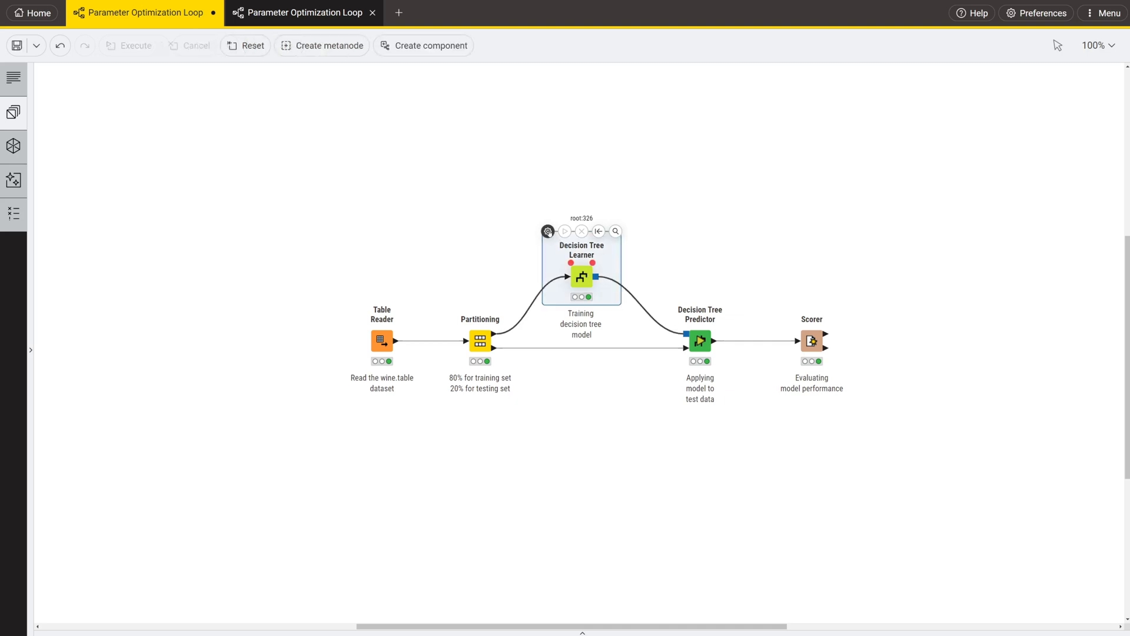
double_click(580, 278)
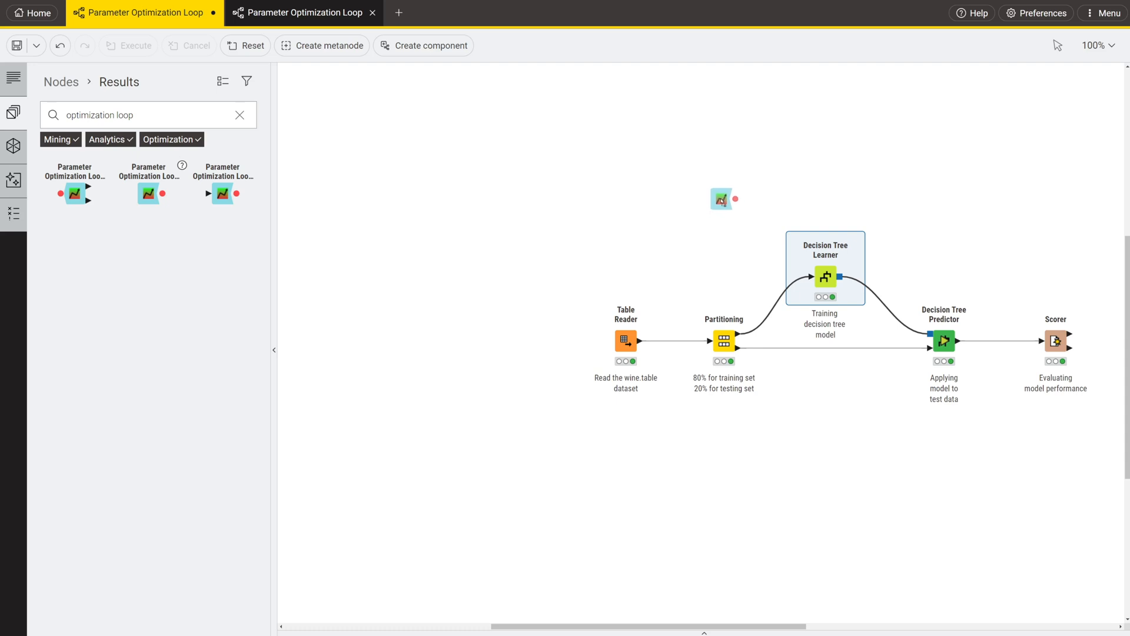
Step: Place the Parameter Optimization Loop Start and define Min Number of Records, 2 to 15 step 1, Brute Force
left_click(723, 199)
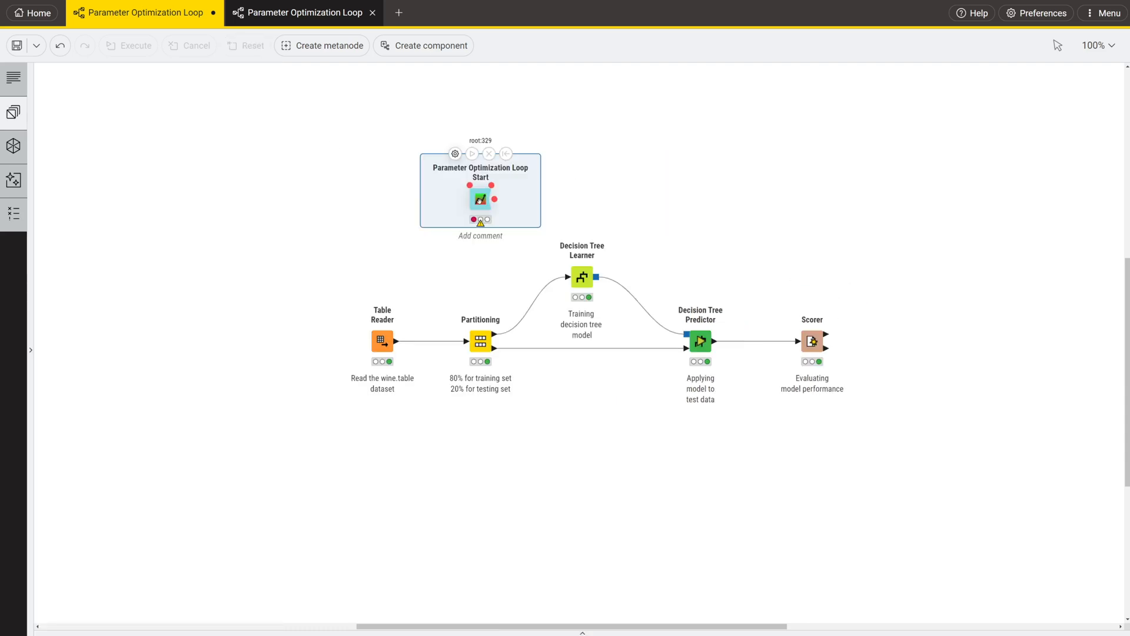
double_click(480, 199)
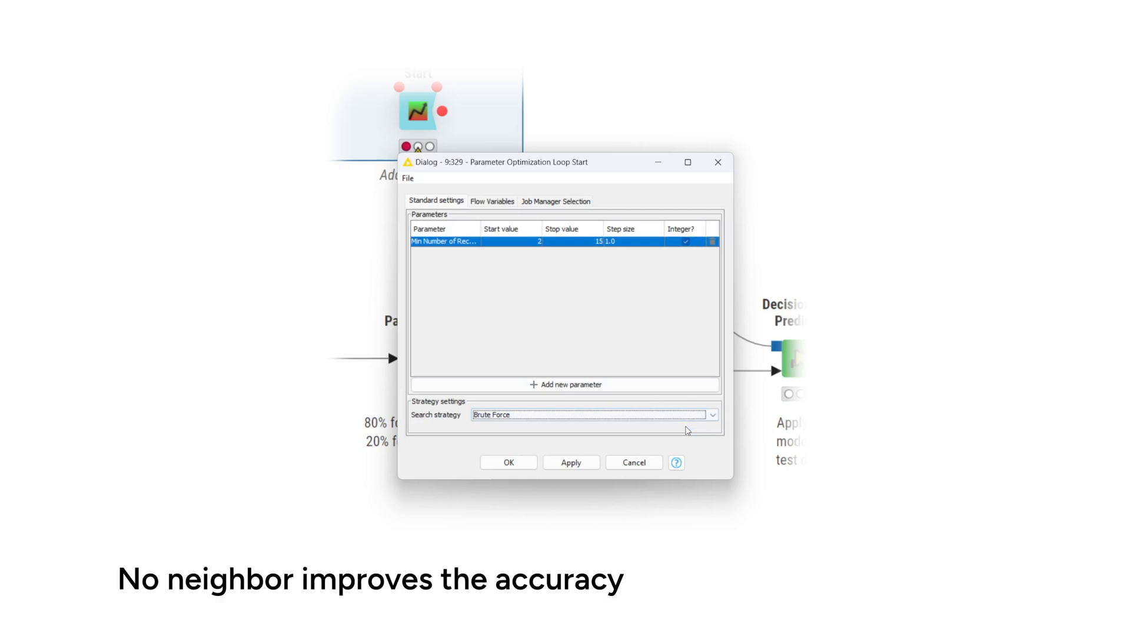
Step: Check the loop start's Min Number of Records flow variable and wire it into the Learner
right_click(456, 166)
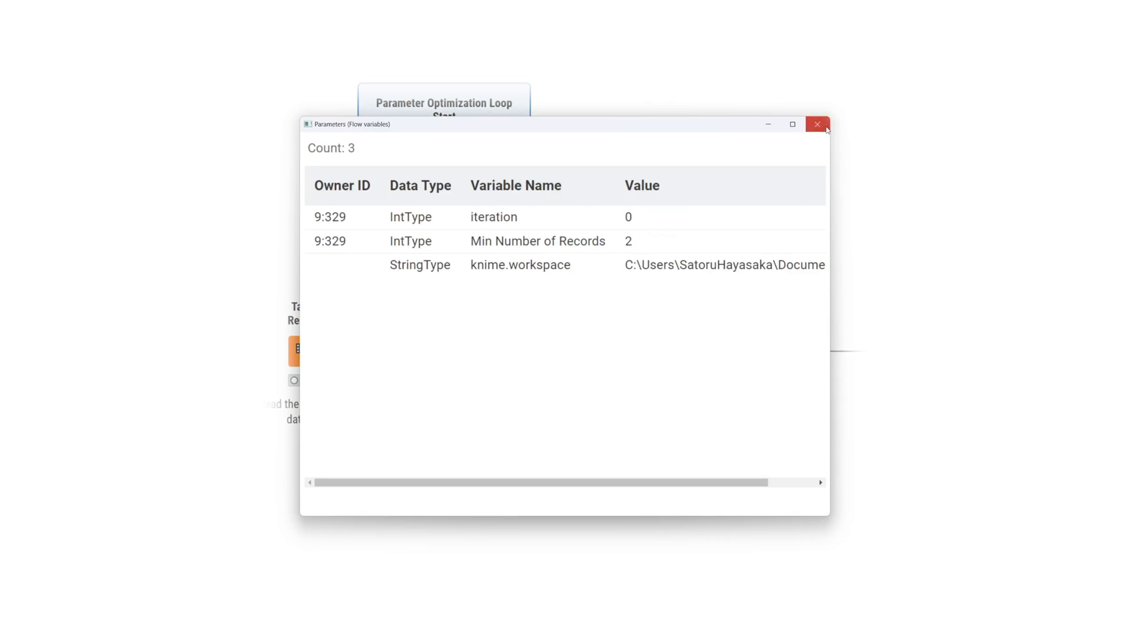
left_click(817, 124)
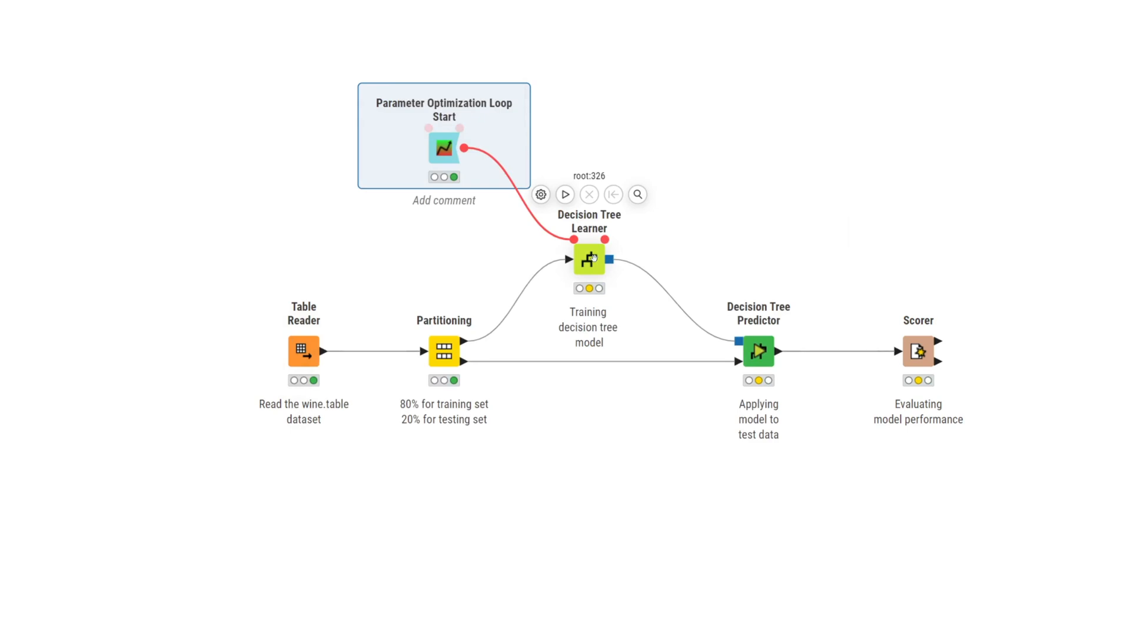
Step: Set the Learner's minNumberRecordsPerNode to the Min Number of Records flow variable
double_click(589, 258)
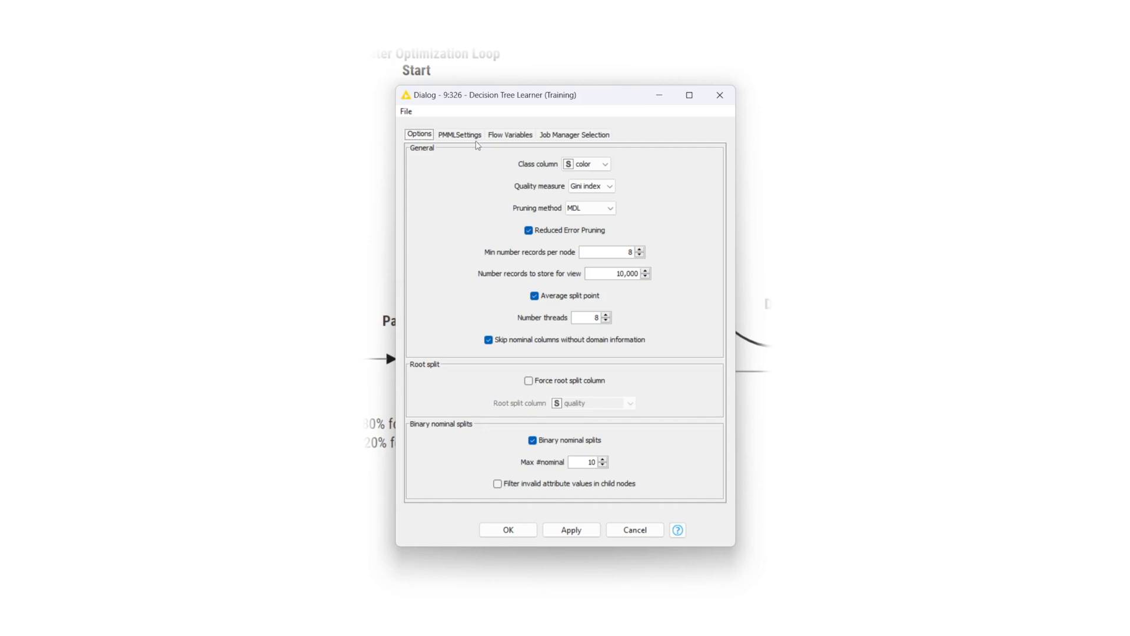
mouse_move(464, 138)
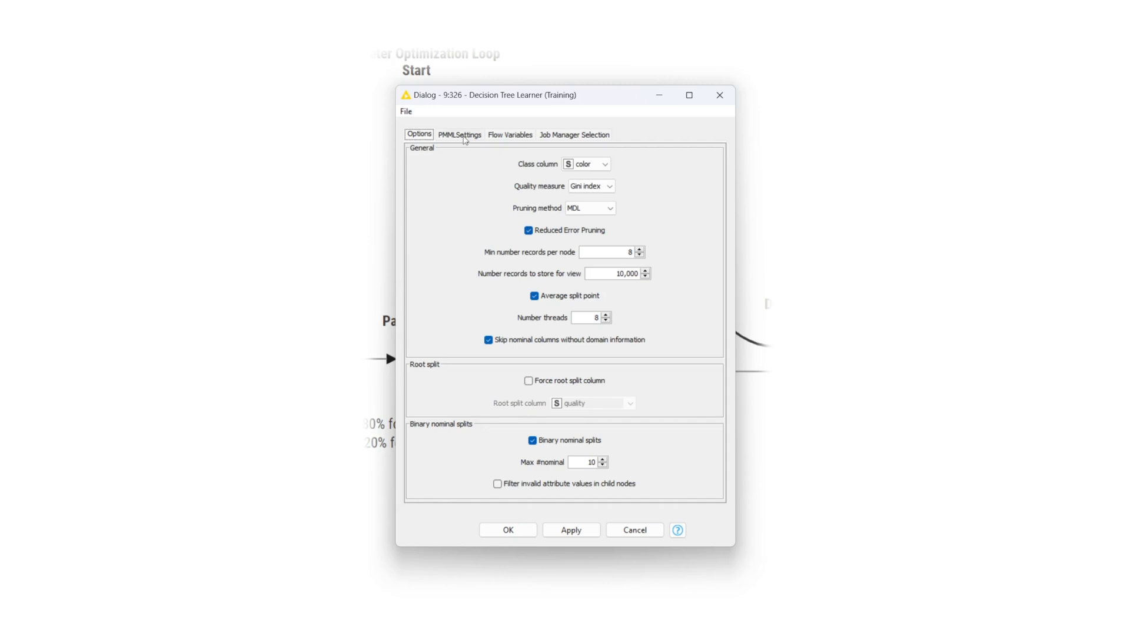
left_click(510, 134)
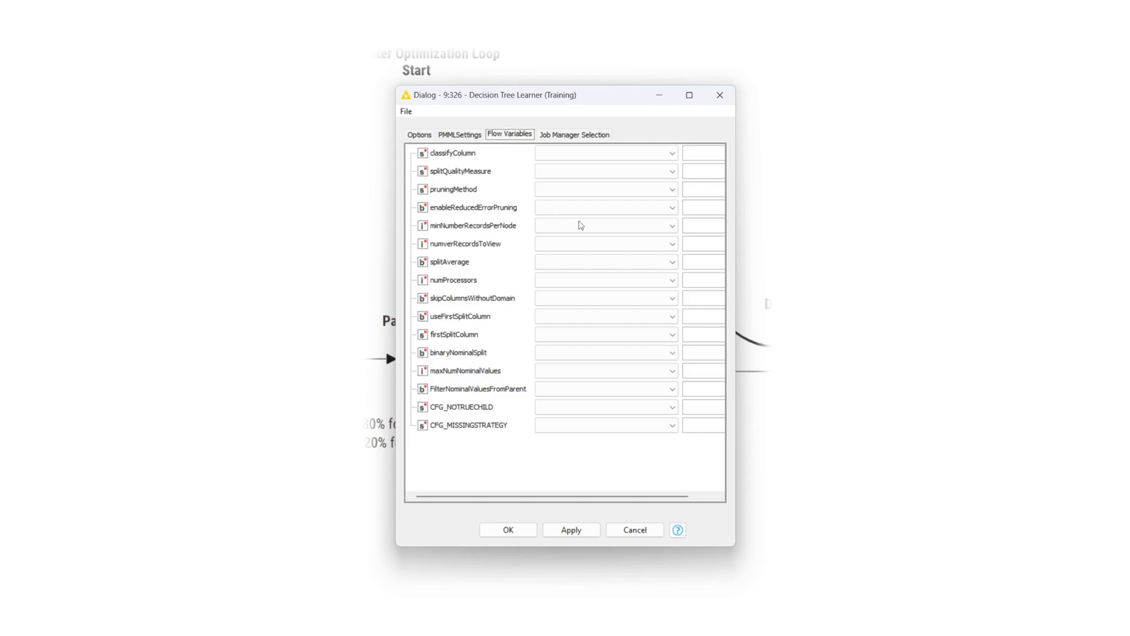
left_click(605, 225)
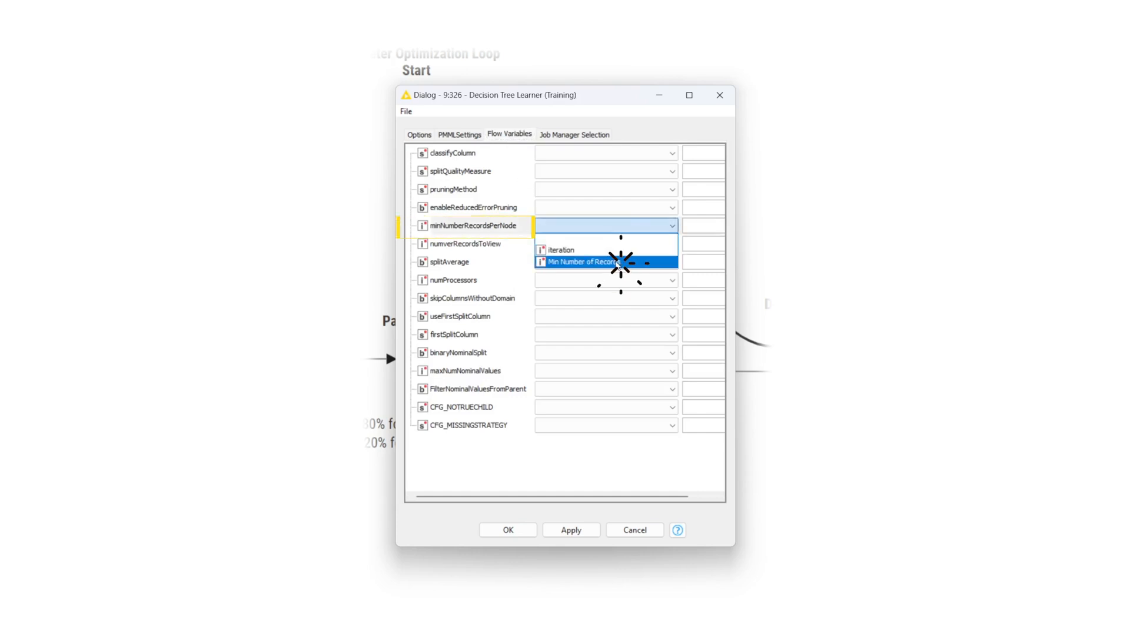
left_click(585, 261)
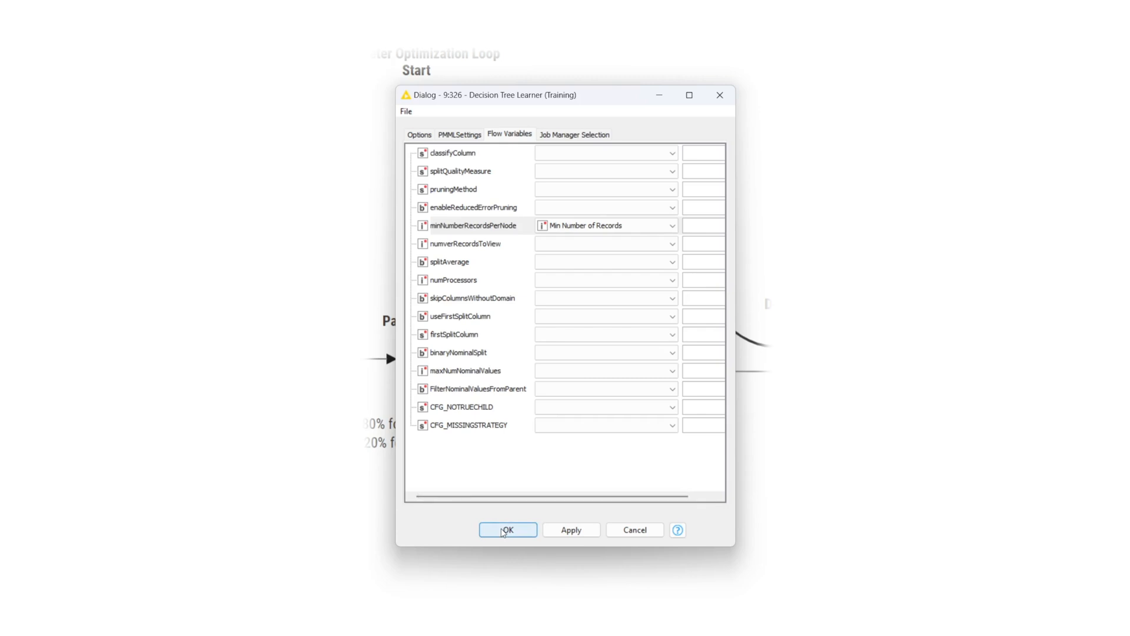
left_click(507, 530)
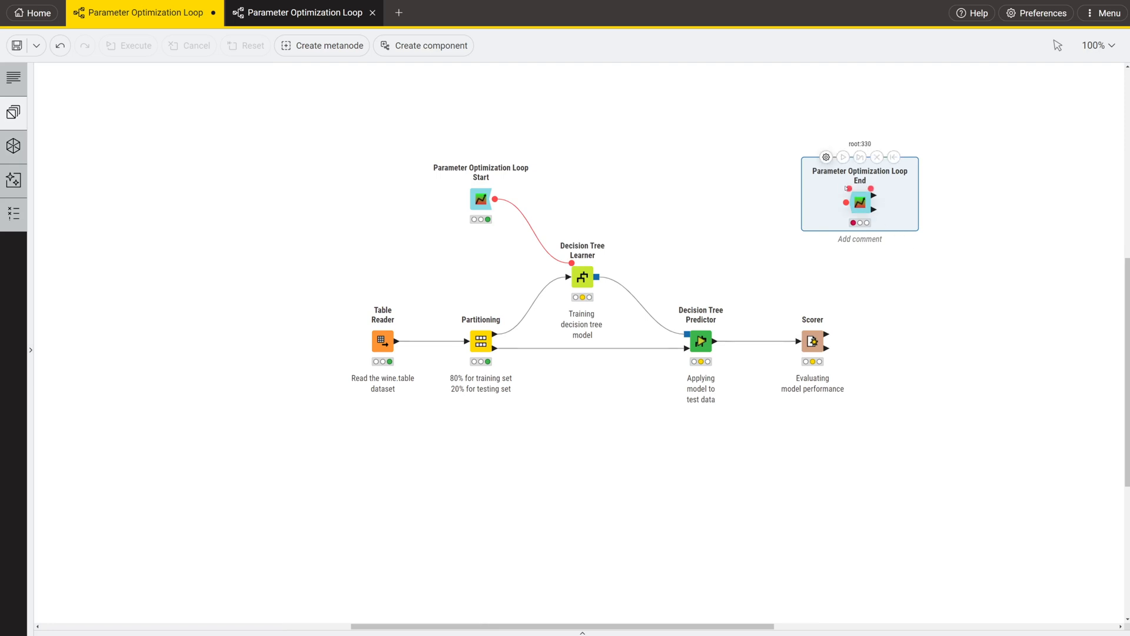
Step: Configure the Parameter Optimization Loop End with Accuracy as its objective function variable
double_click(859, 200)
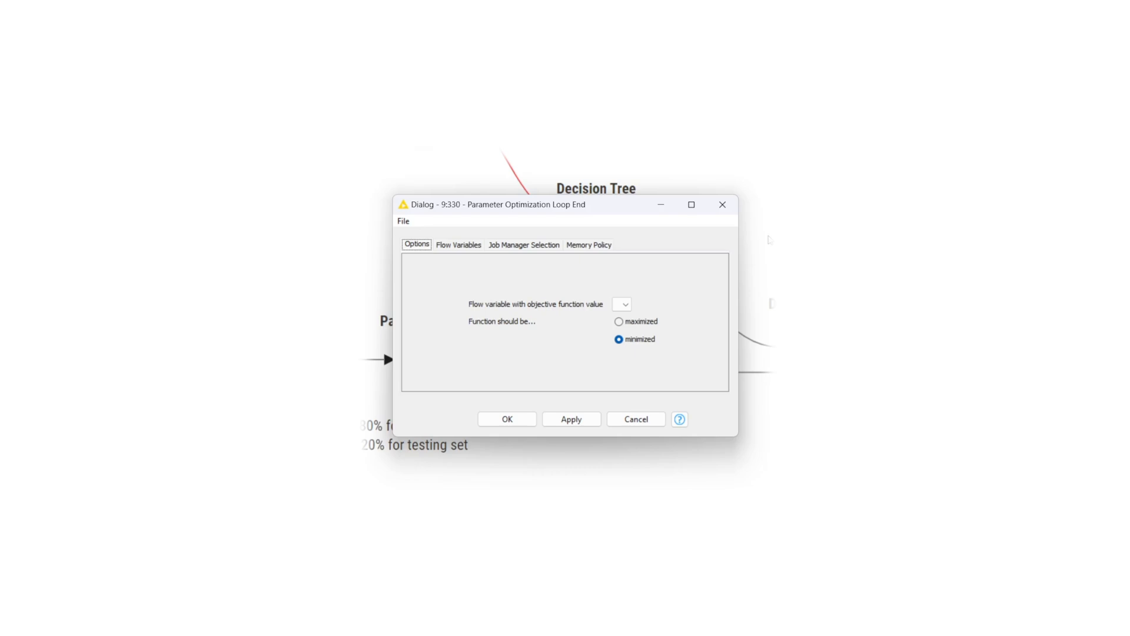
left_click(635, 419)
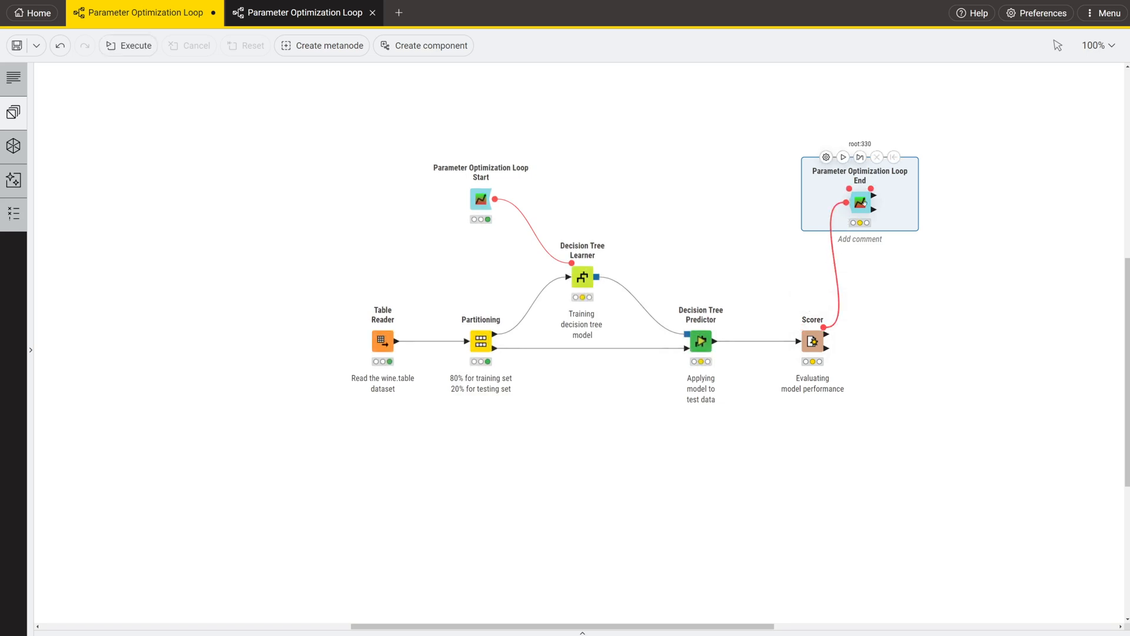
mouse_move(825, 156)
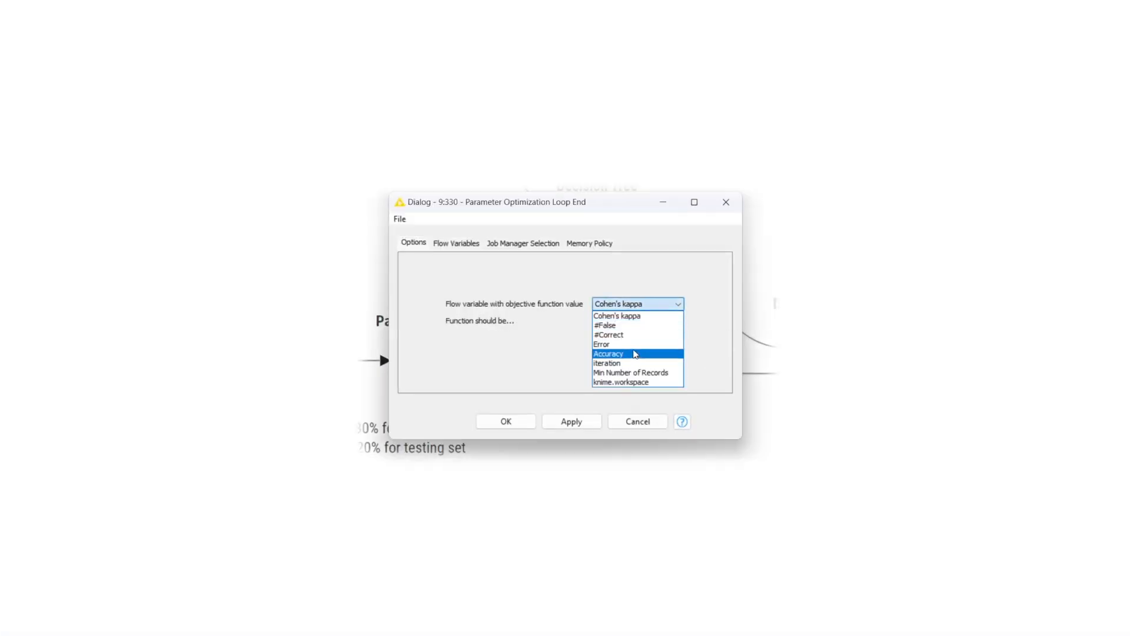
left_click(607, 353)
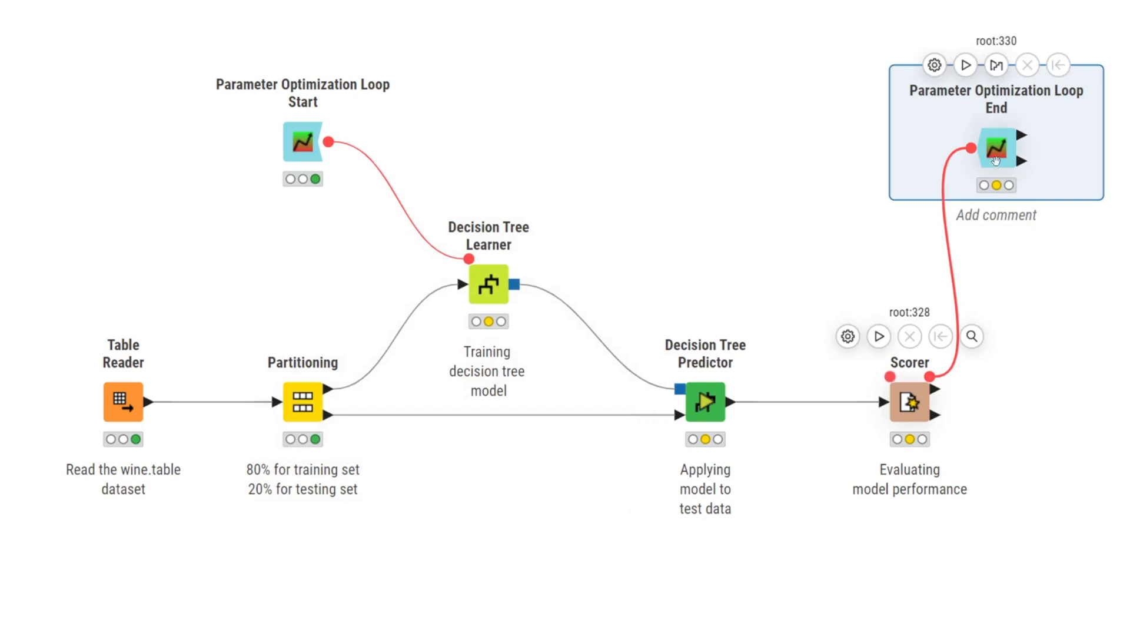
Step: Execute the loop and show the Best parameters table: Min Number of Records 2, objective 0.977
left_click(965, 65)
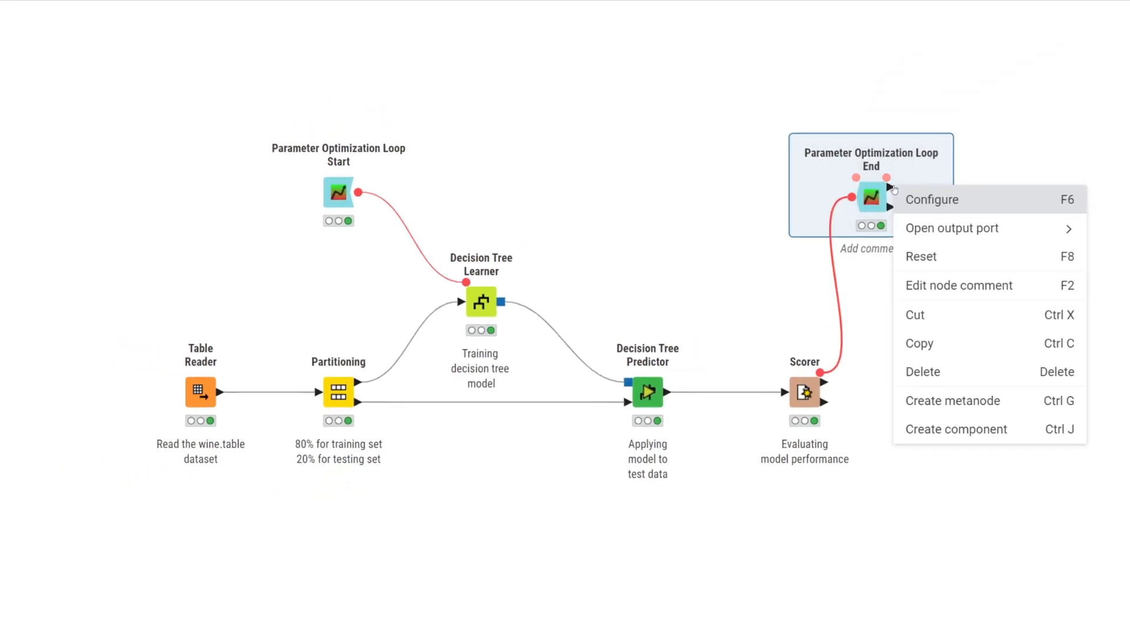
mouse_move(951, 230)
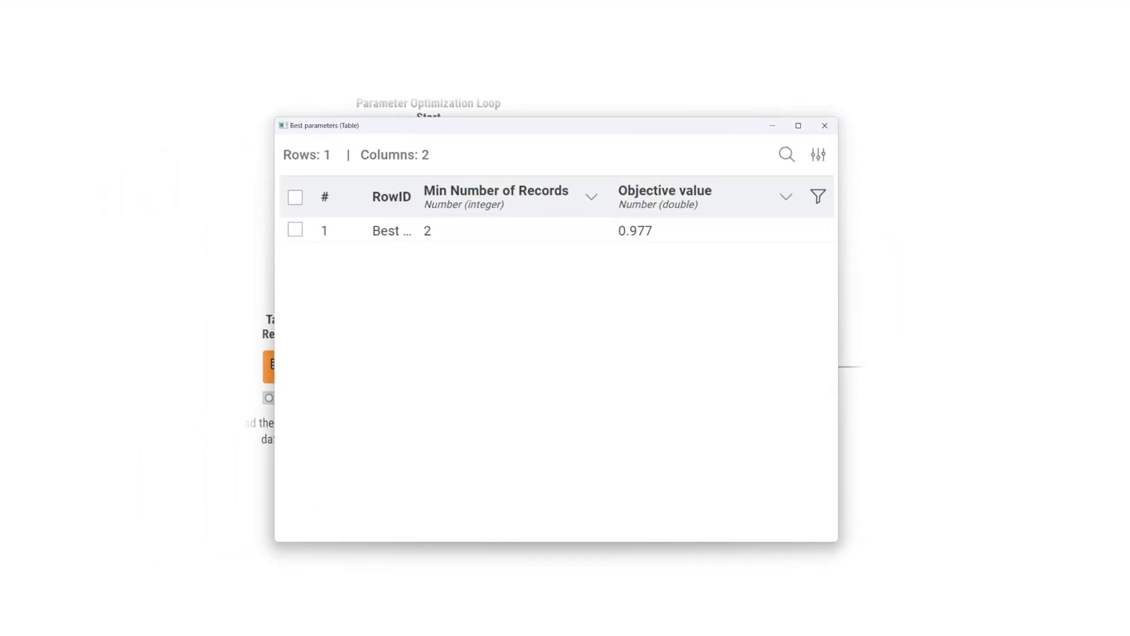
right_click(802, 173)
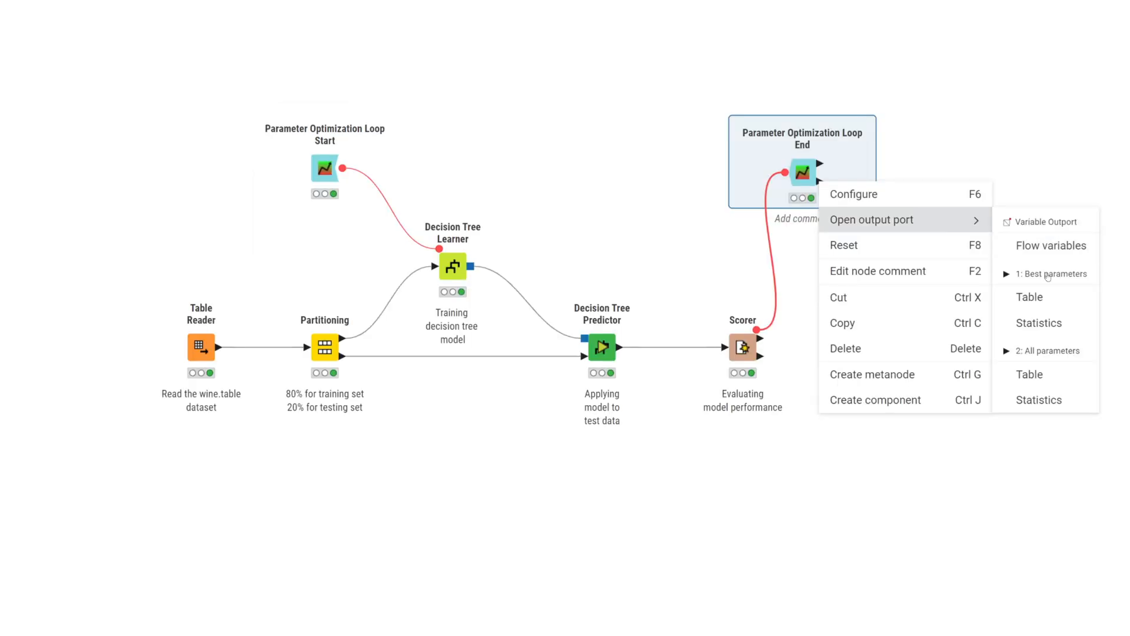